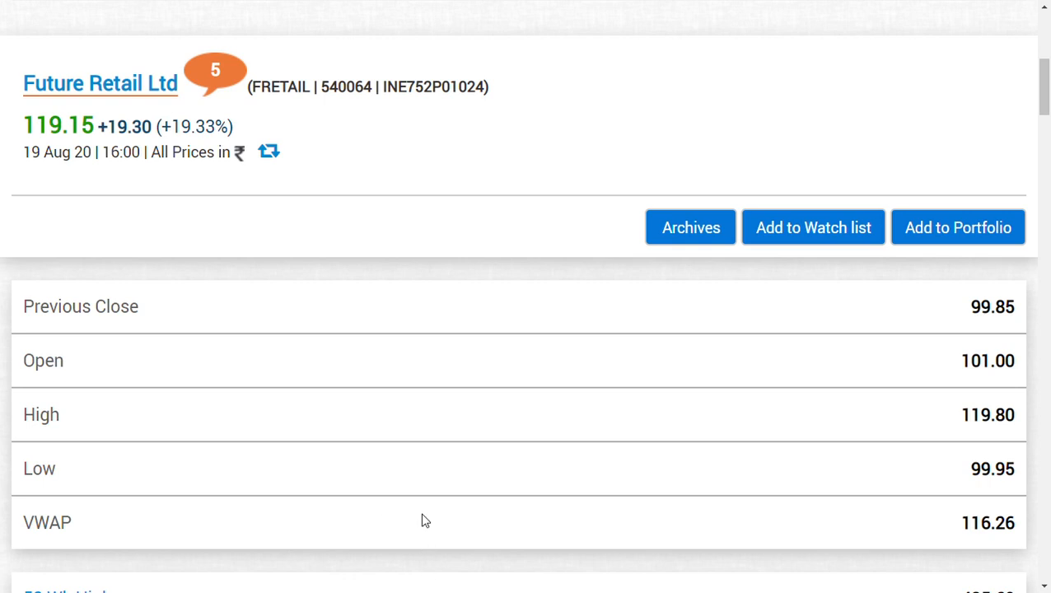
{"action": "mouse_move", "coordinate": [432, 420]}
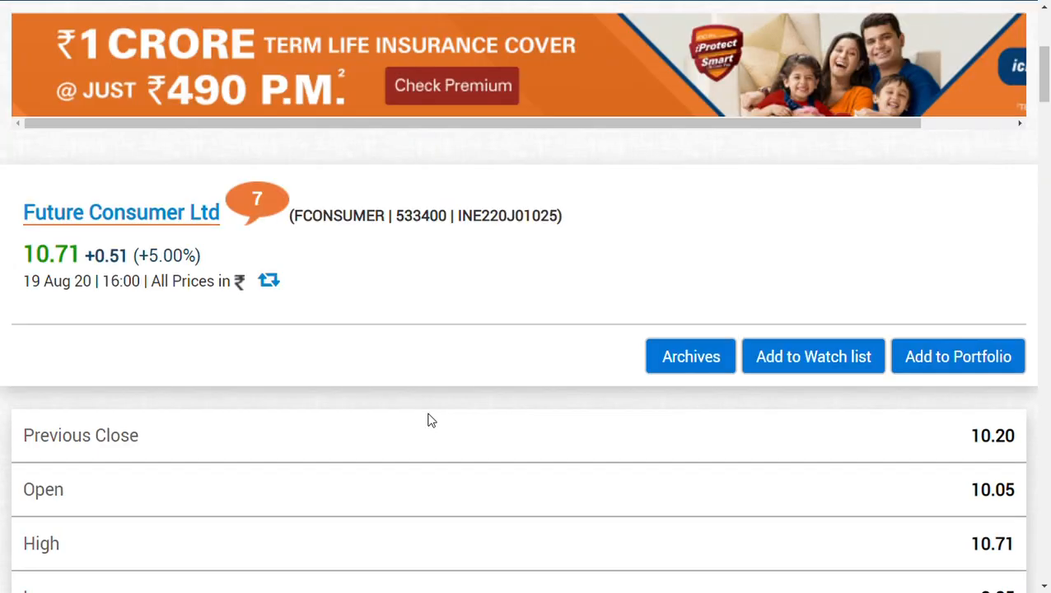
{"action": "scroll", "scroll_direction": "down", "scroll_amount": 3}
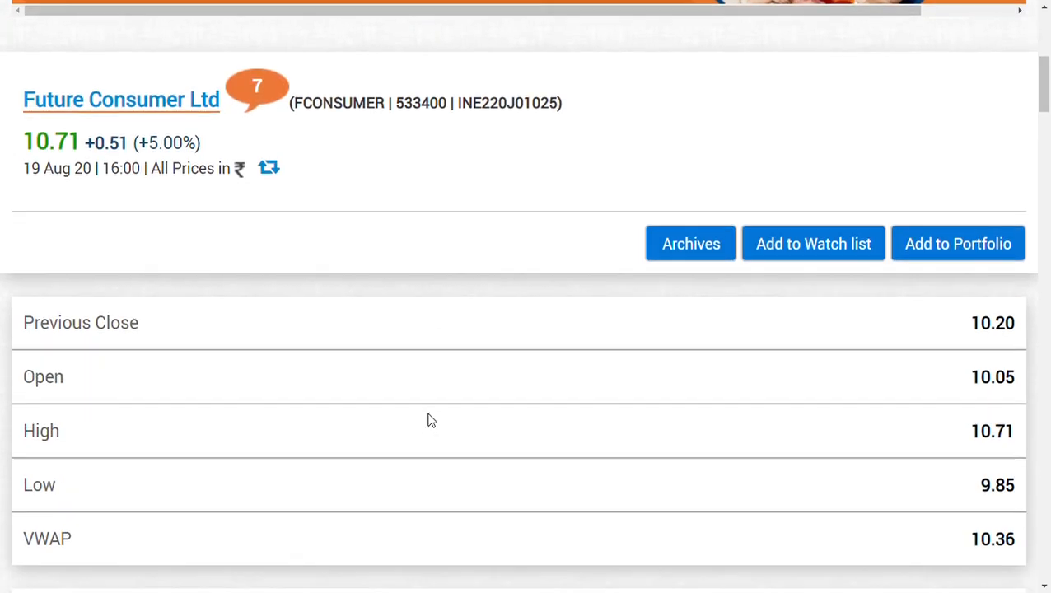
{"action": "scroll", "scroll_direction": "down", "scroll_amount": 3}
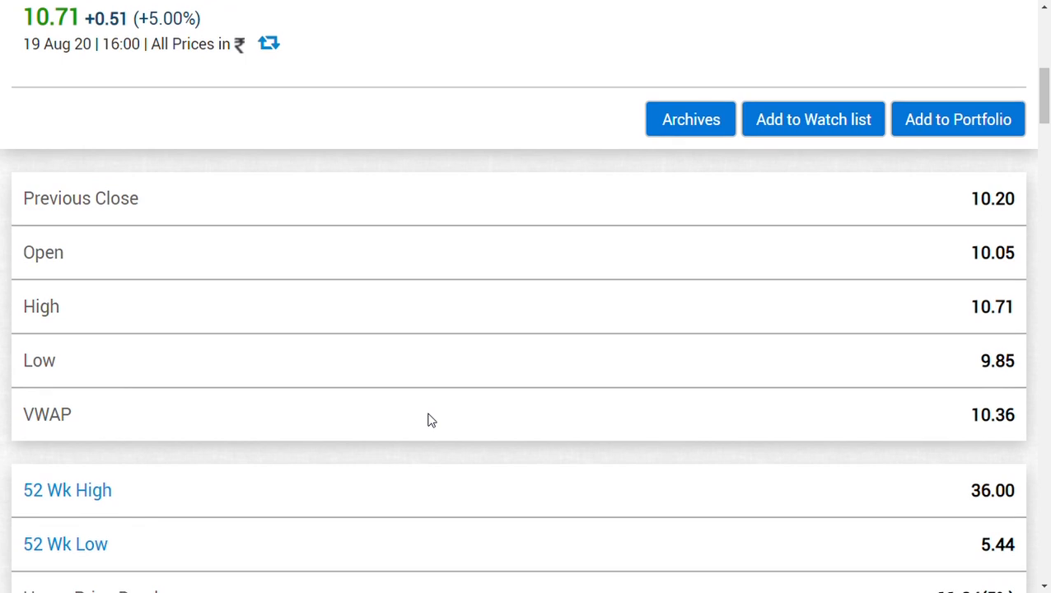
{"action": "scroll", "scroll_direction": "up", "scroll_amount": 3}
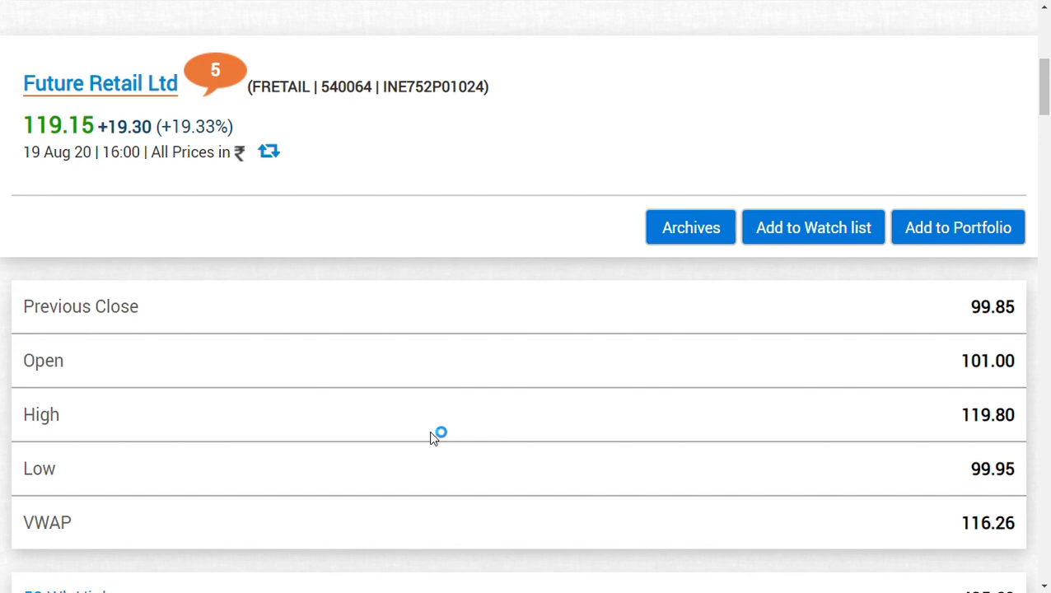
{"action": "mouse_move", "coordinate": [435, 432]}
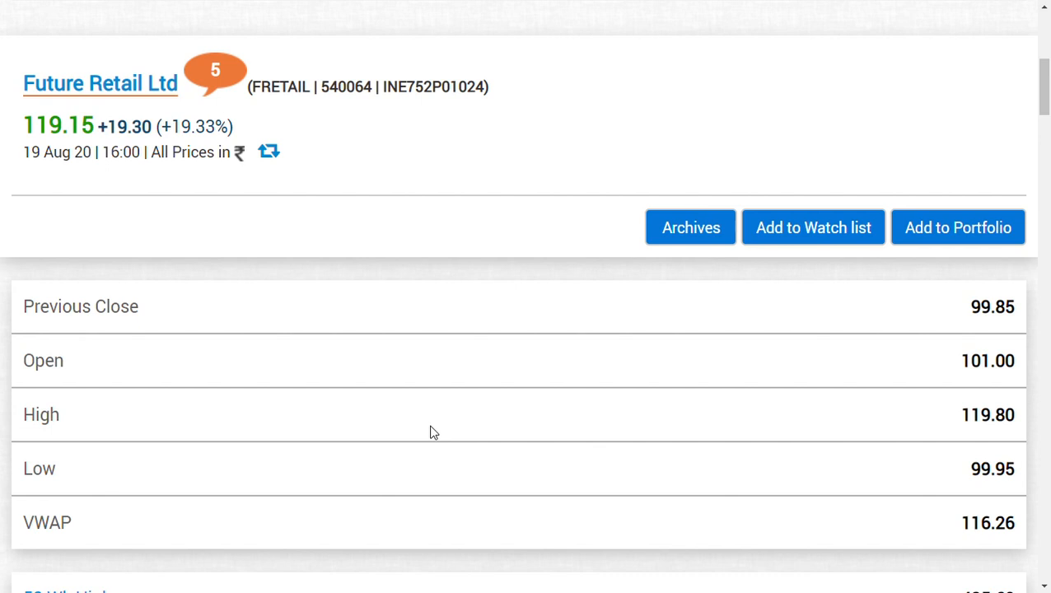